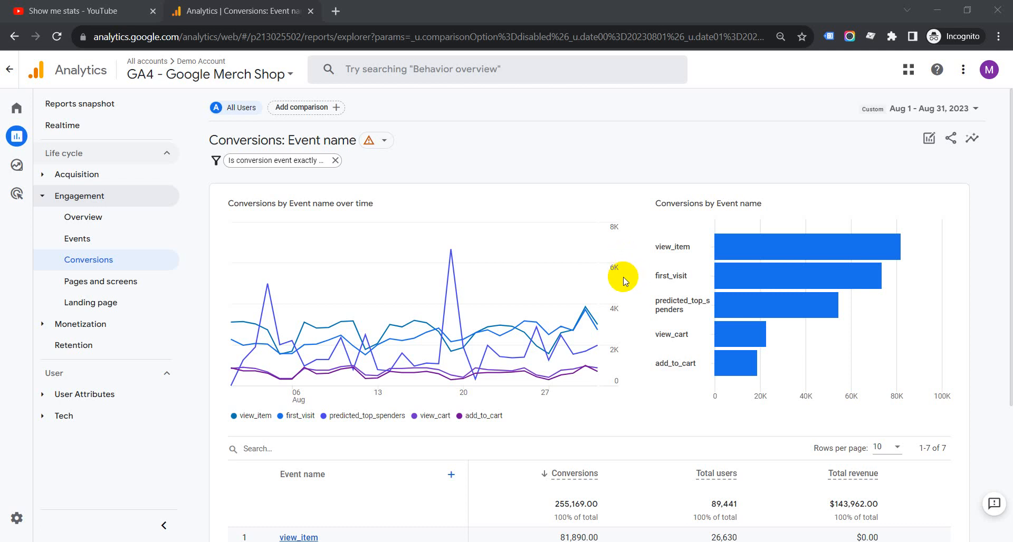
# - Review the 1,238 purchase conversions, then open a Path exploration from the Explore templates
pyautogui.scroll(-3)
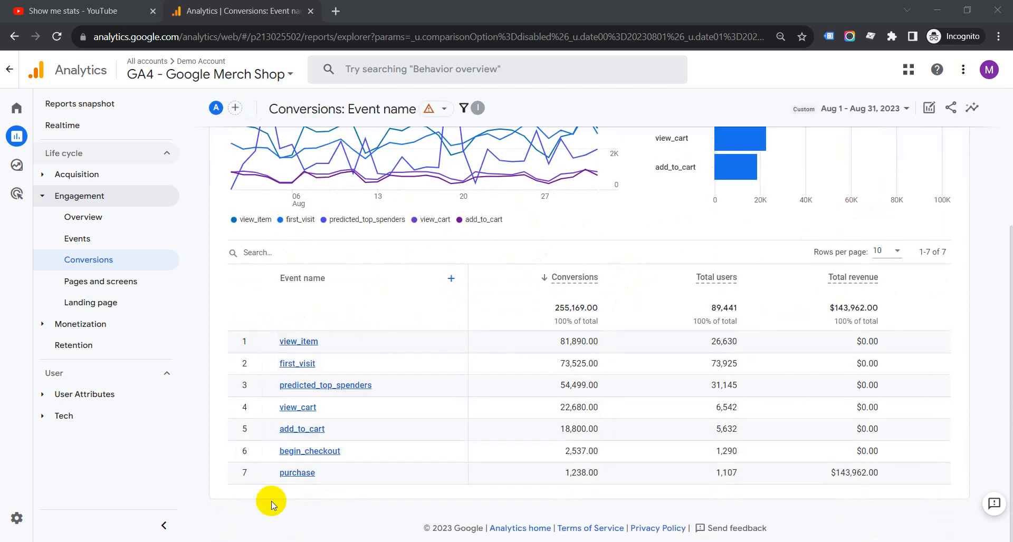
pyautogui.moveTo(164, 97)
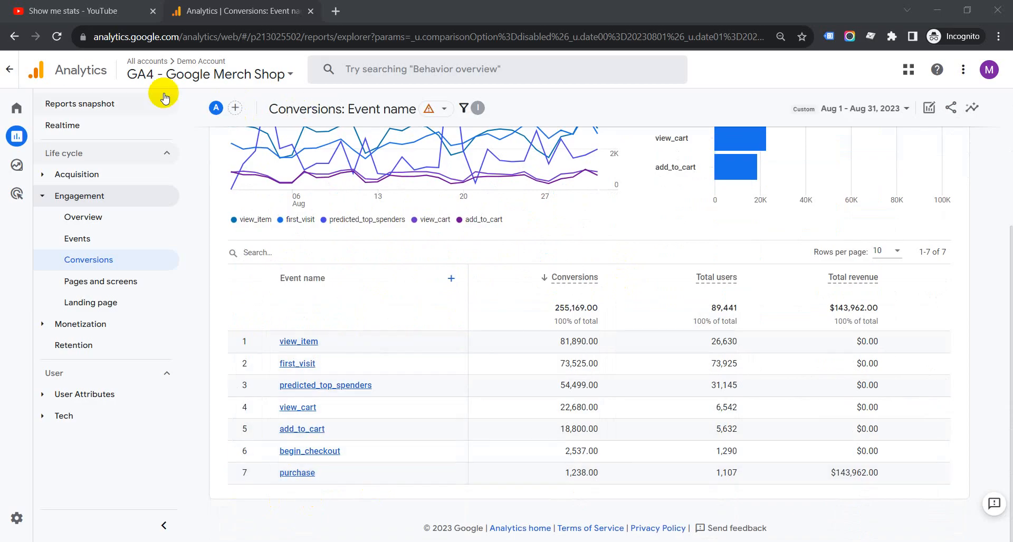
pyautogui.moveTo(207, 74)
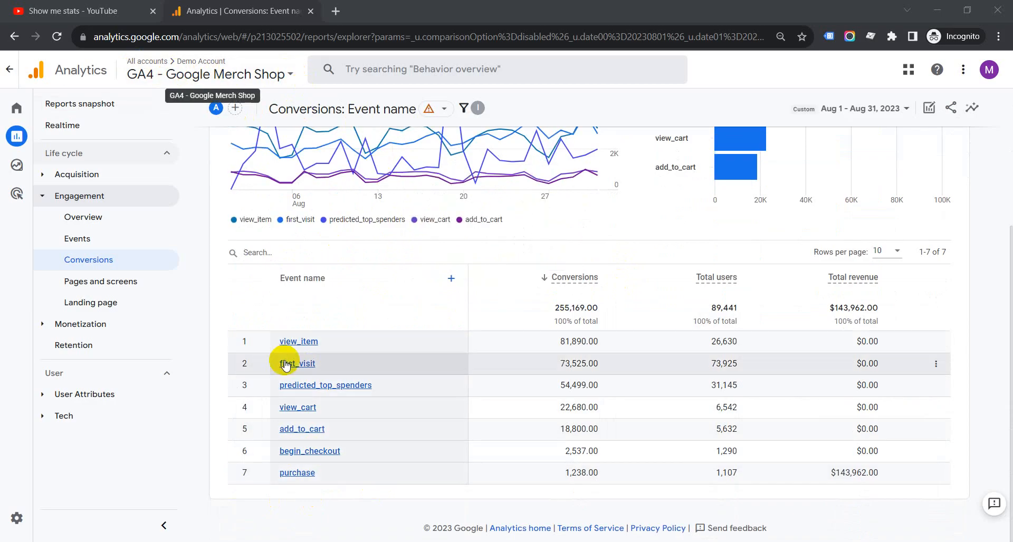
pyautogui.moveTo(257, 453)
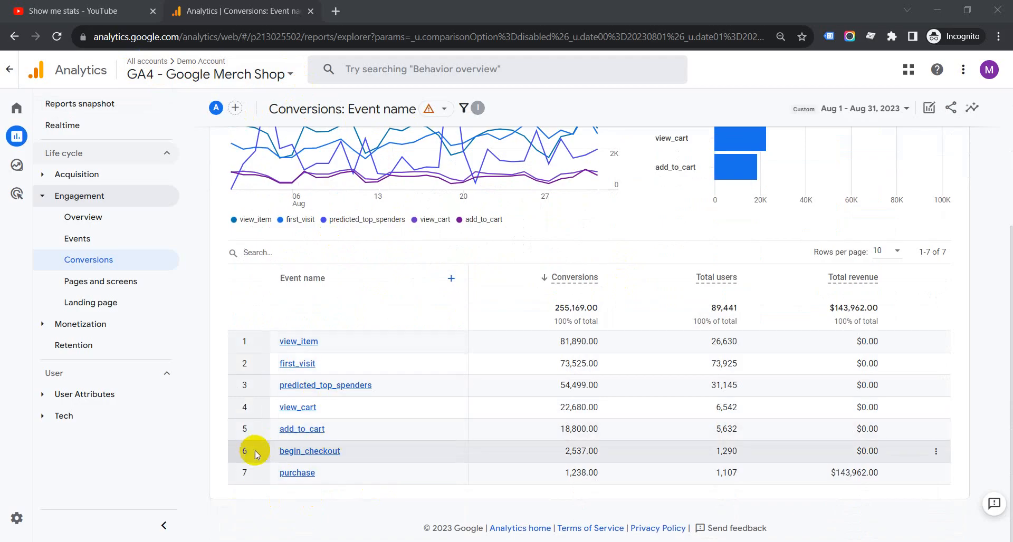
pyautogui.moveTo(343, 467)
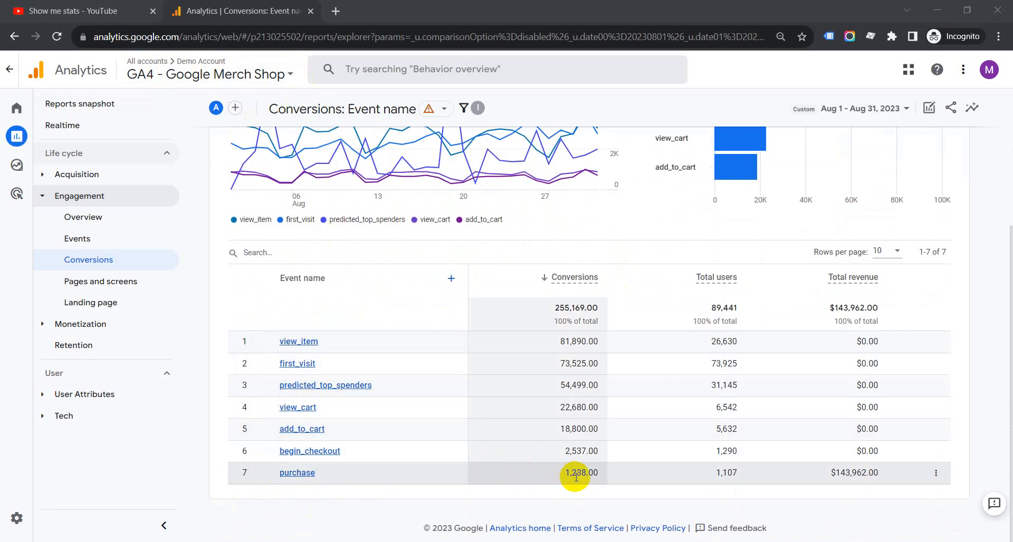
pyautogui.doubleClick(579, 472)
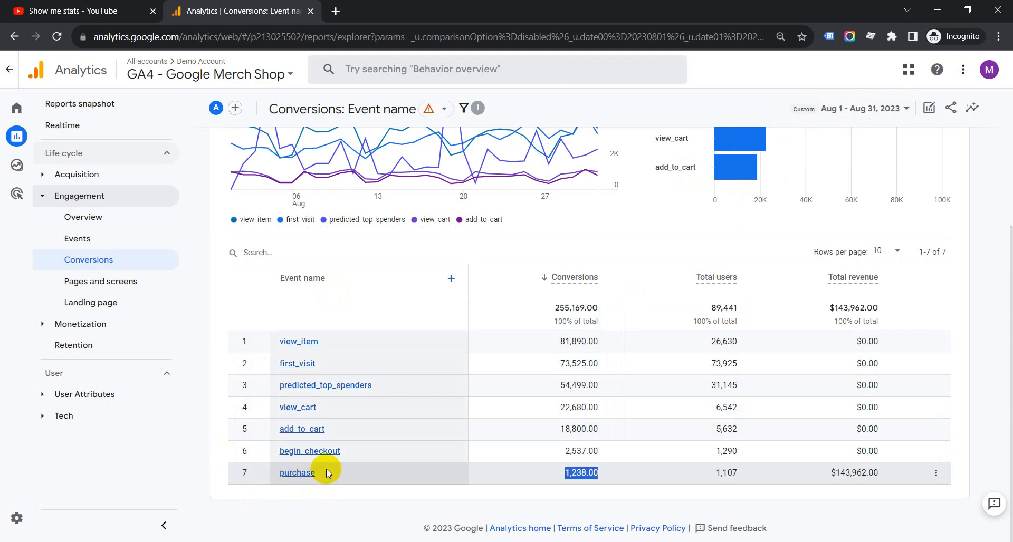
pyautogui.moveTo(357, 479)
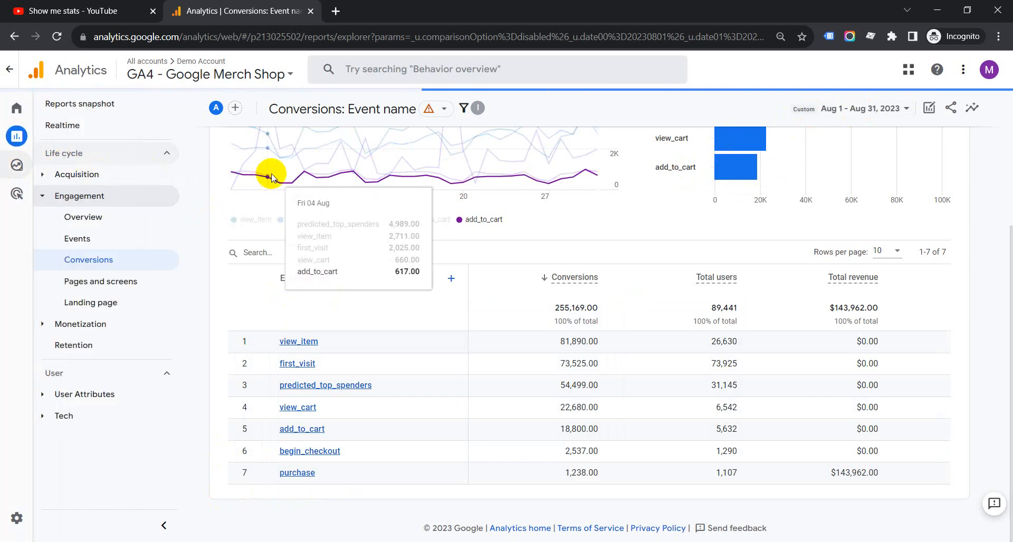
pyautogui.click(16, 165)
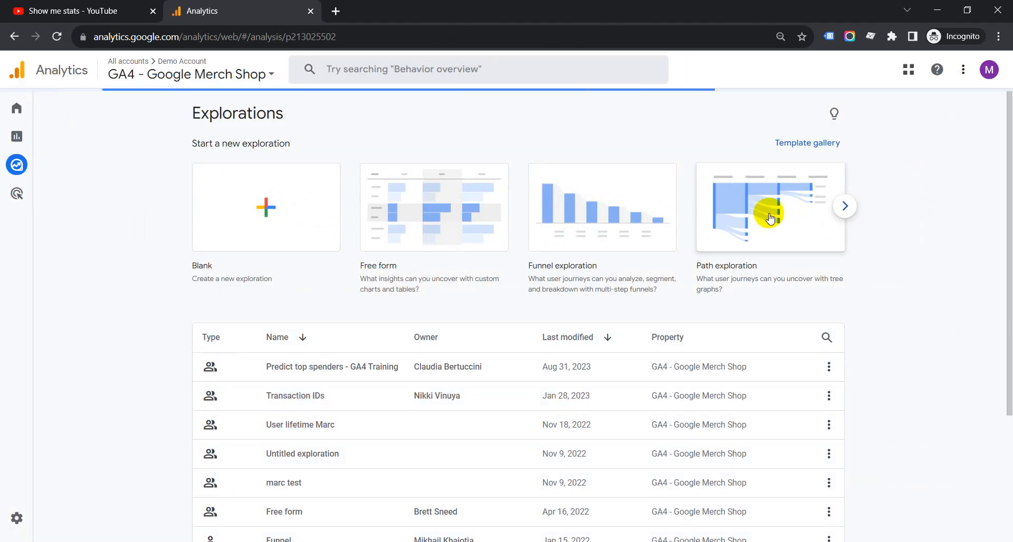
pyautogui.click(769, 207)
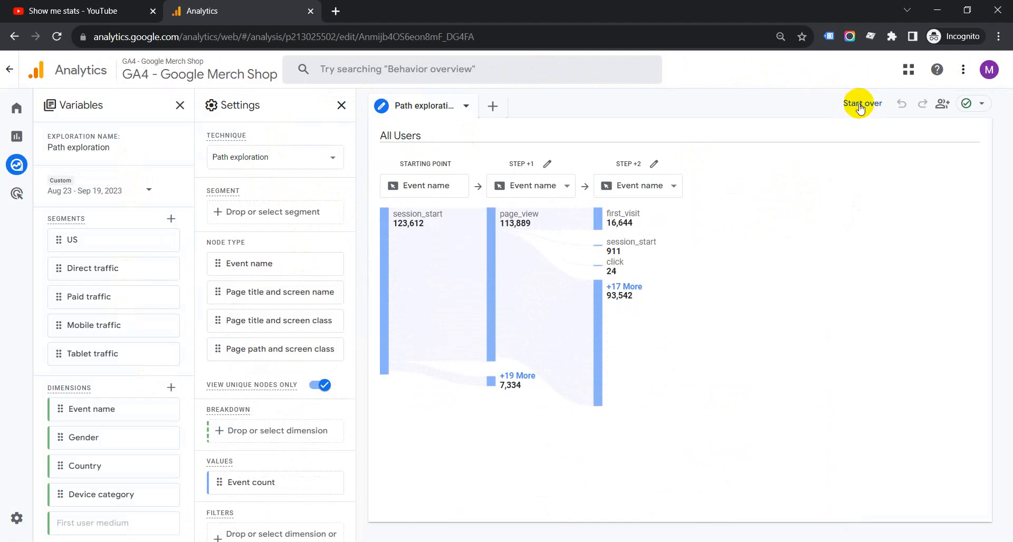
# - Use Start over to remove the default session_start starting point from the exploration
pyautogui.click(861, 103)
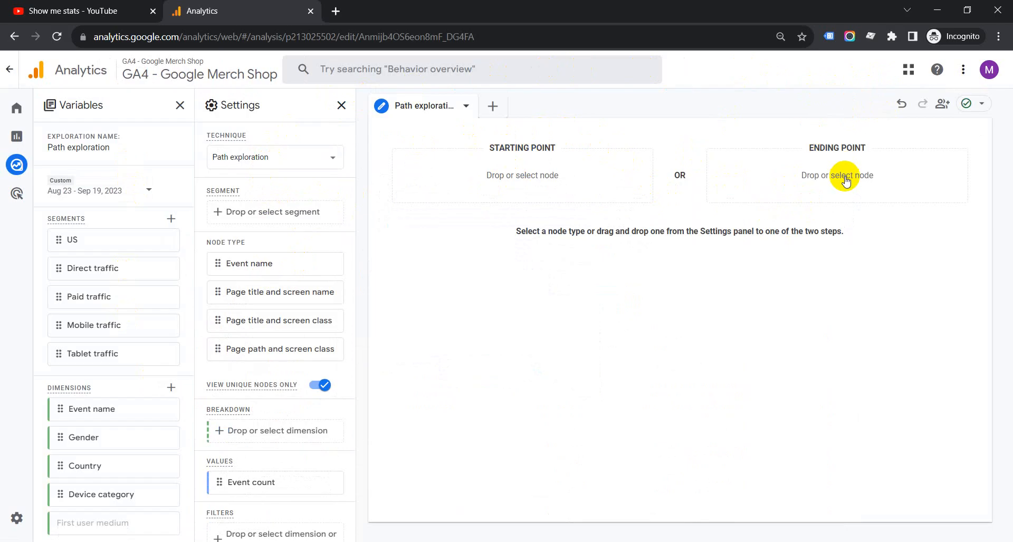
pyautogui.moveTo(835, 188)
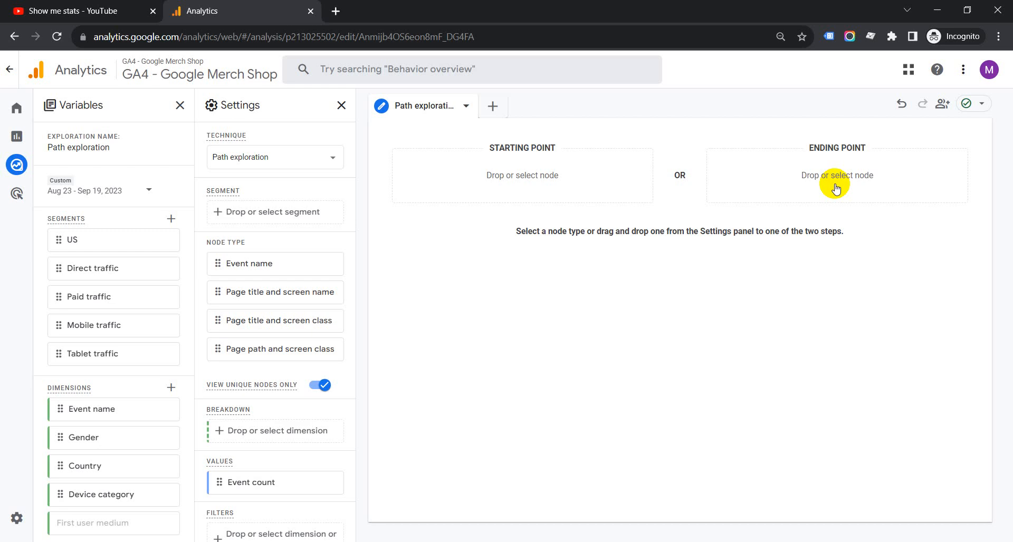
# - Set the exploration's ending point to the purchase event
pyautogui.click(835, 175)
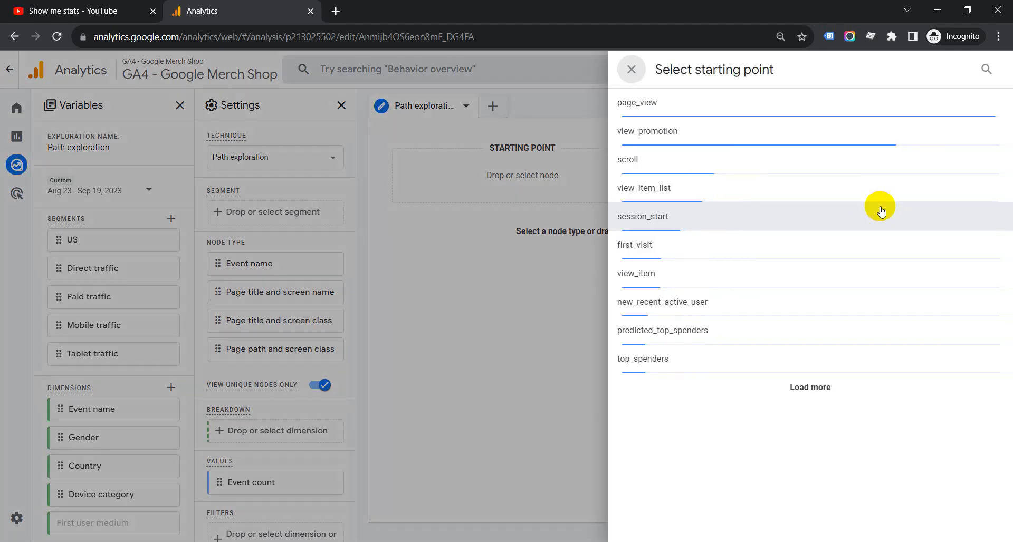
pyautogui.moveTo(702, 130)
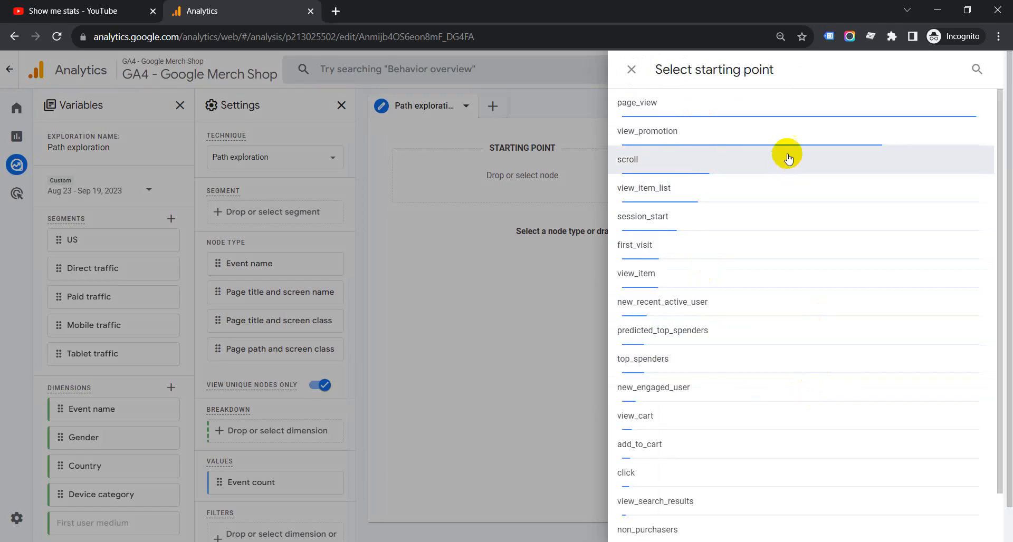
pyautogui.scroll(-3)
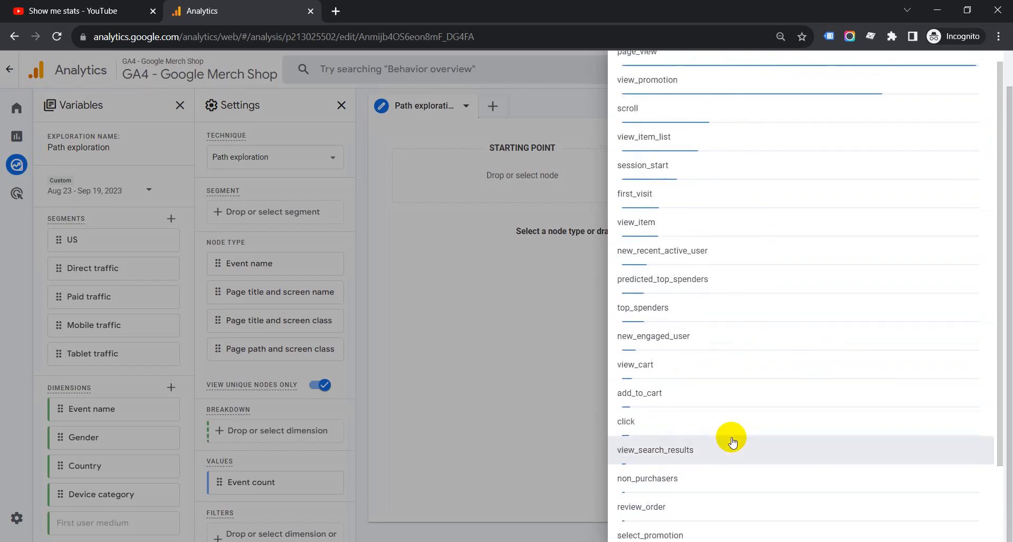
pyautogui.scroll(-3)
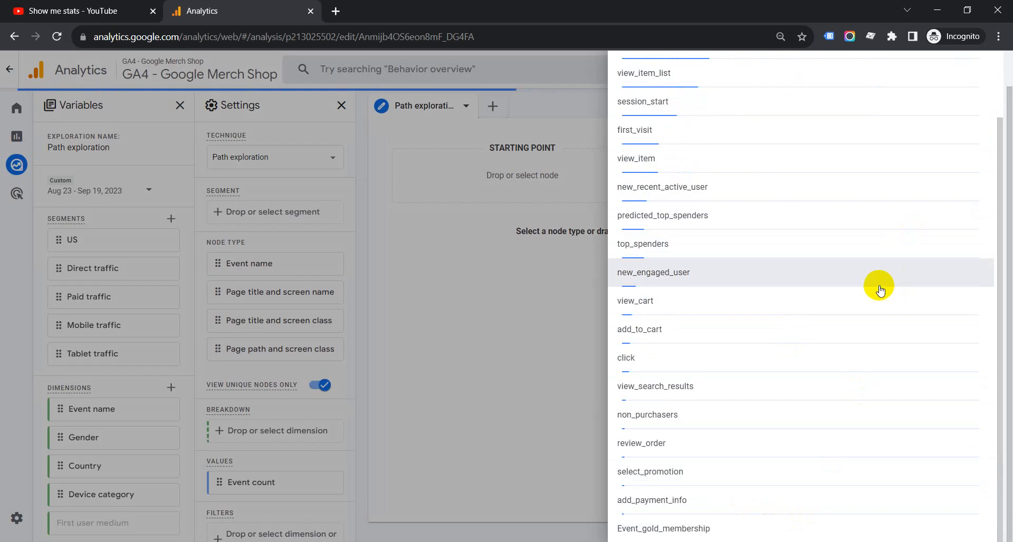
pyautogui.scroll(-3)
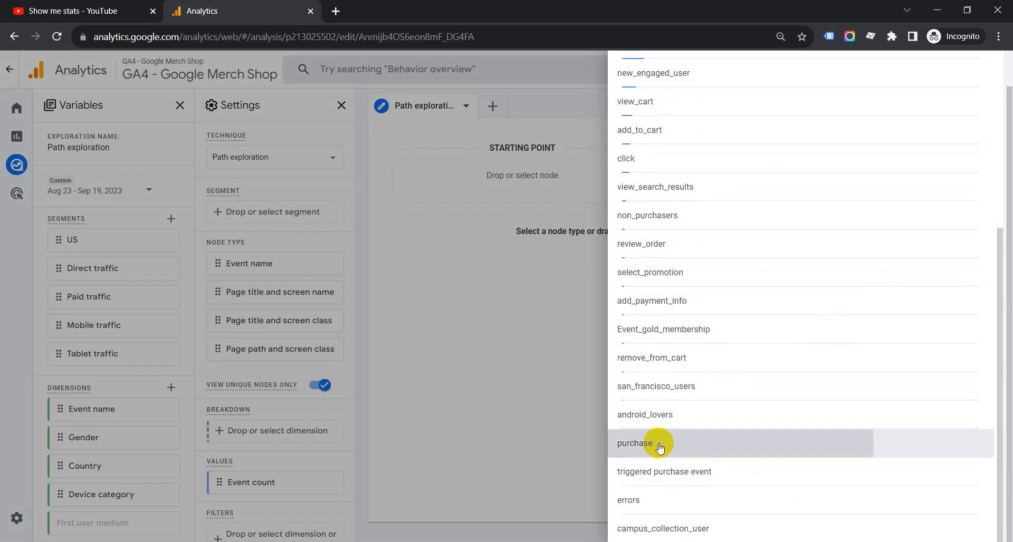
pyautogui.click(634, 443)
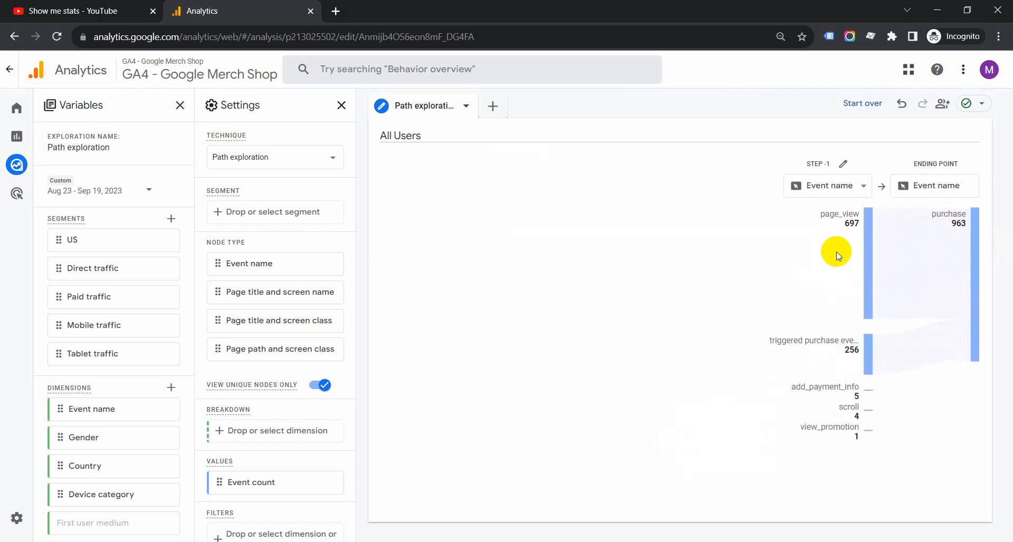
pyautogui.moveTo(780, 288)
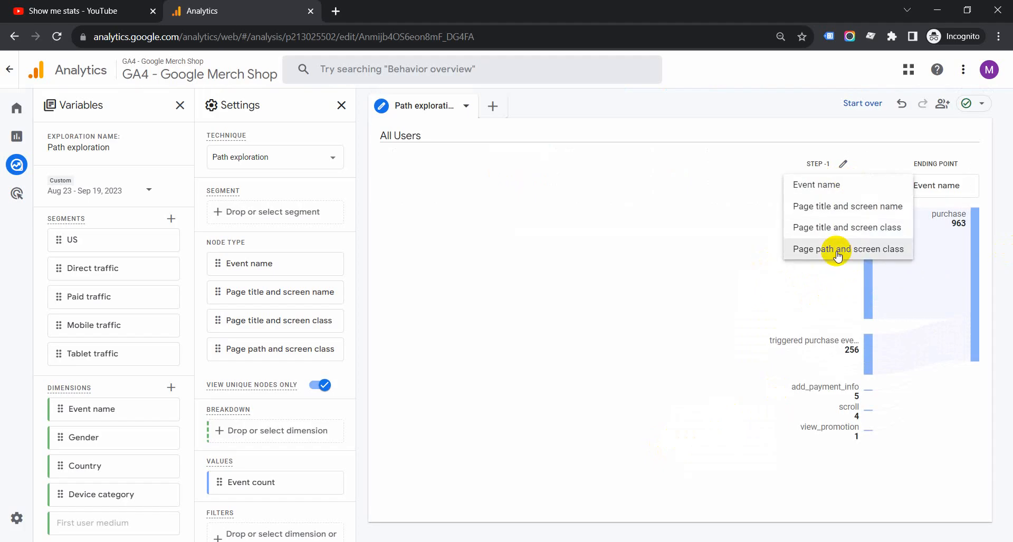
# - Expand the purchase node to break Step -1 down by Page path and screen class
pyautogui.click(847, 248)
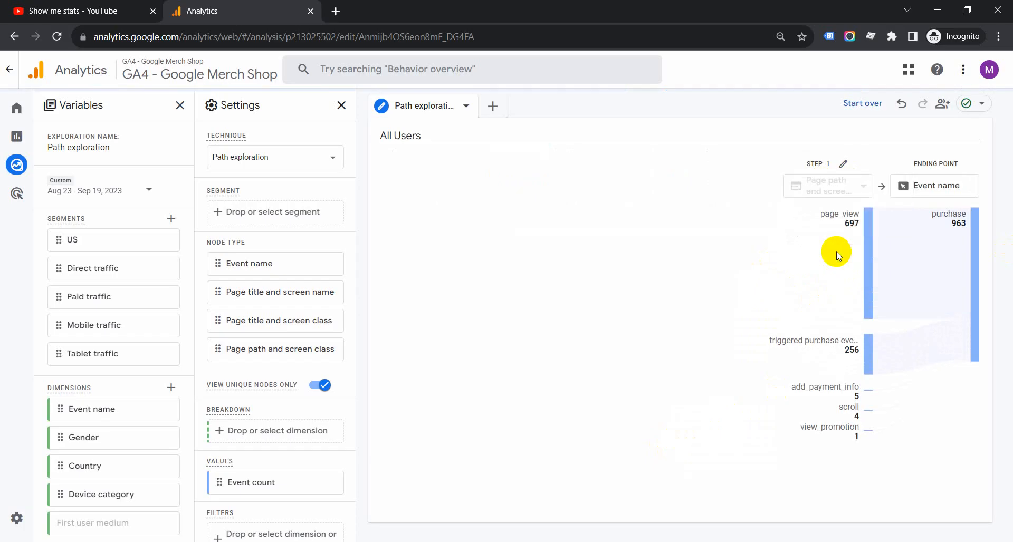
pyautogui.moveTo(861, 244)
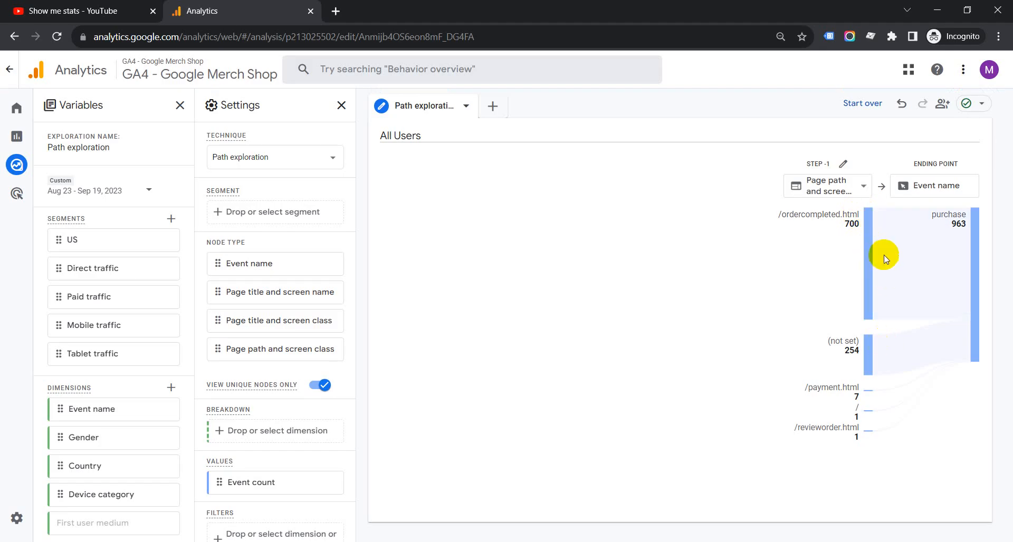
pyautogui.moveTo(918, 236)
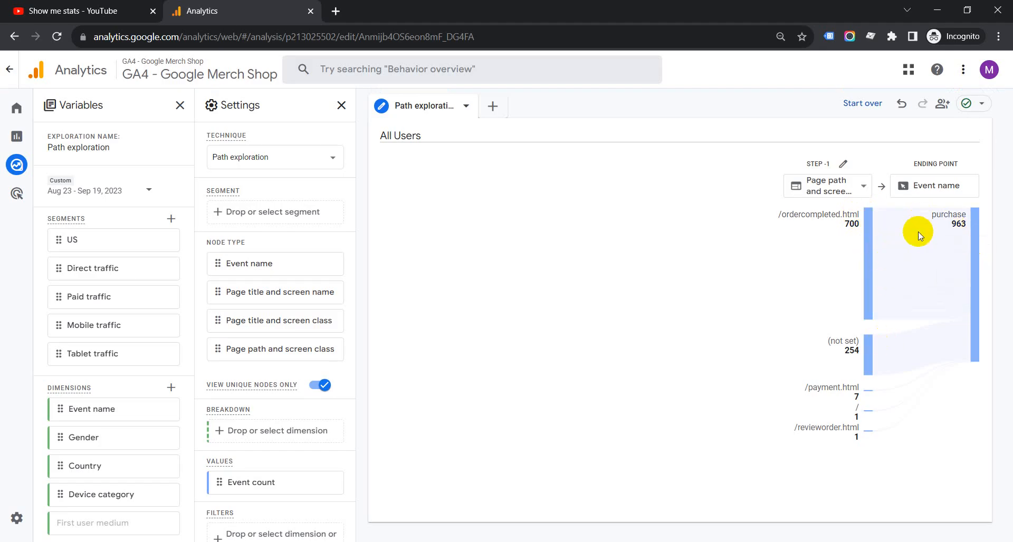
pyautogui.moveTo(844, 260)
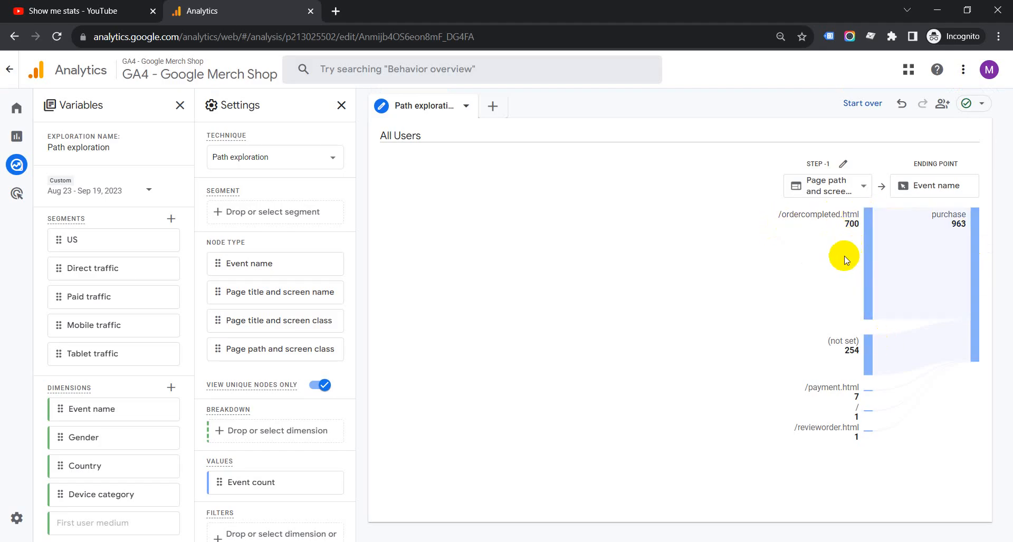
pyautogui.moveTo(691, 243)
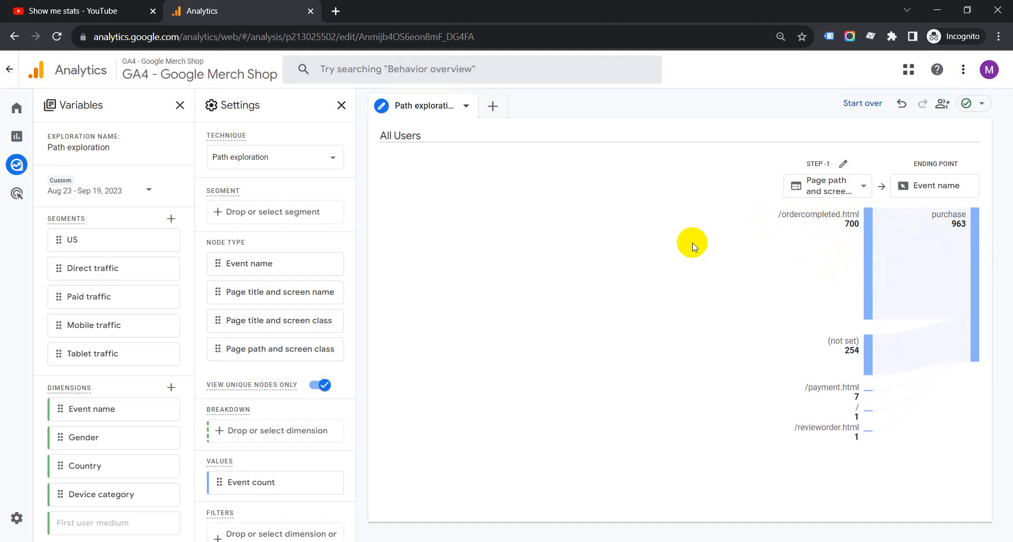
pyautogui.moveTo(865, 251)
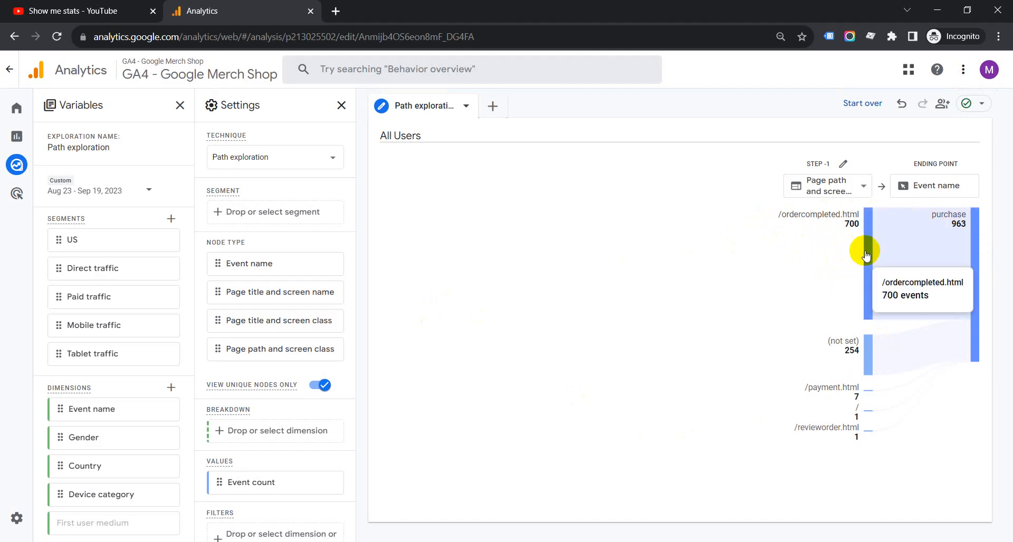
# - Expand the /ordercompleted.html node to show earlier page paths before it
pyautogui.click(866, 252)
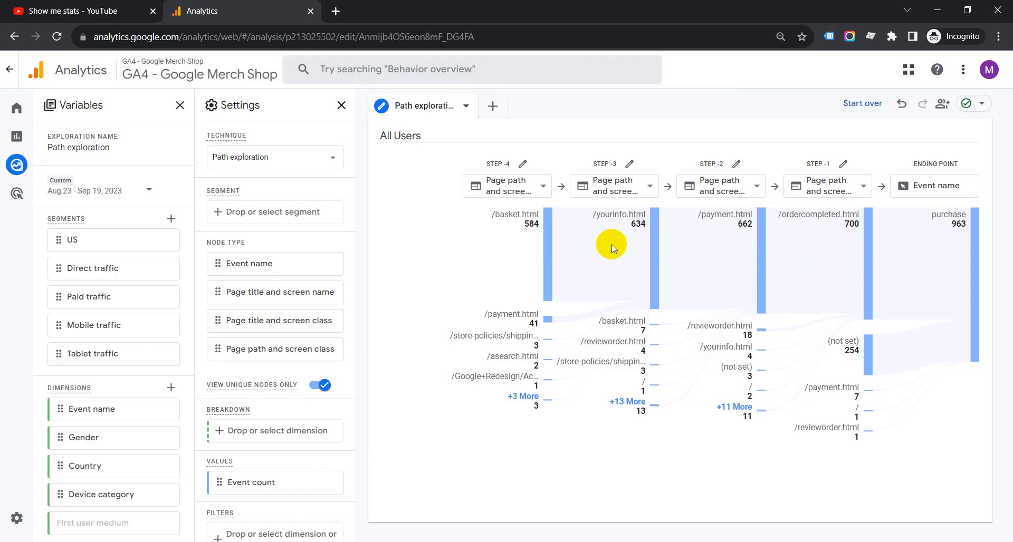
pyautogui.moveTo(463, 245)
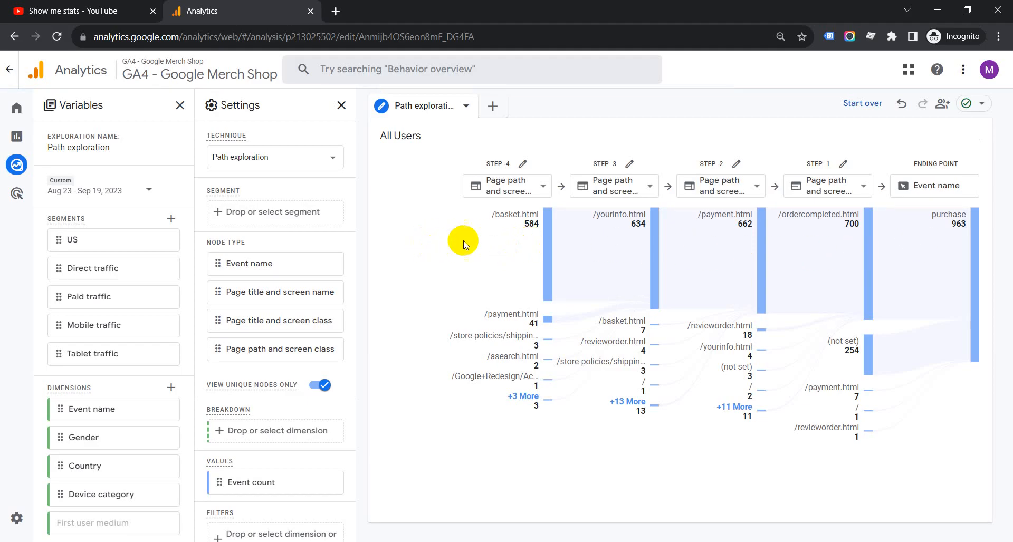
pyautogui.moveTo(547, 248)
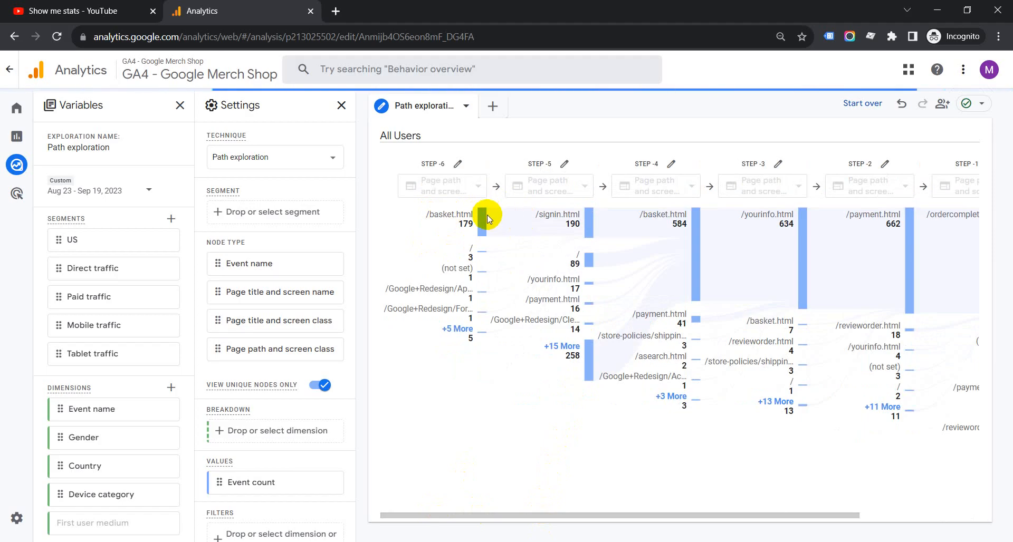
pyautogui.moveTo(481, 217)
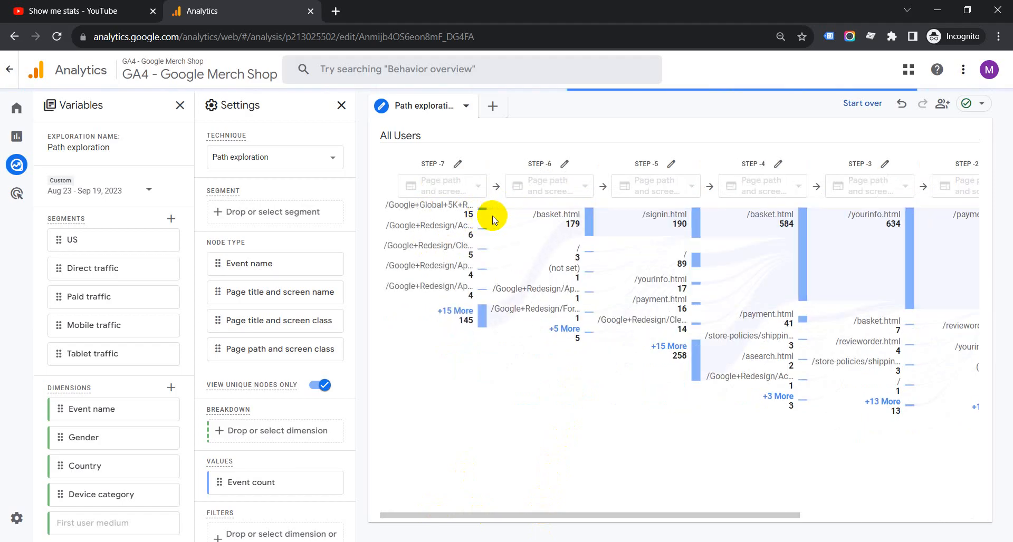
pyautogui.moveTo(444, 207)
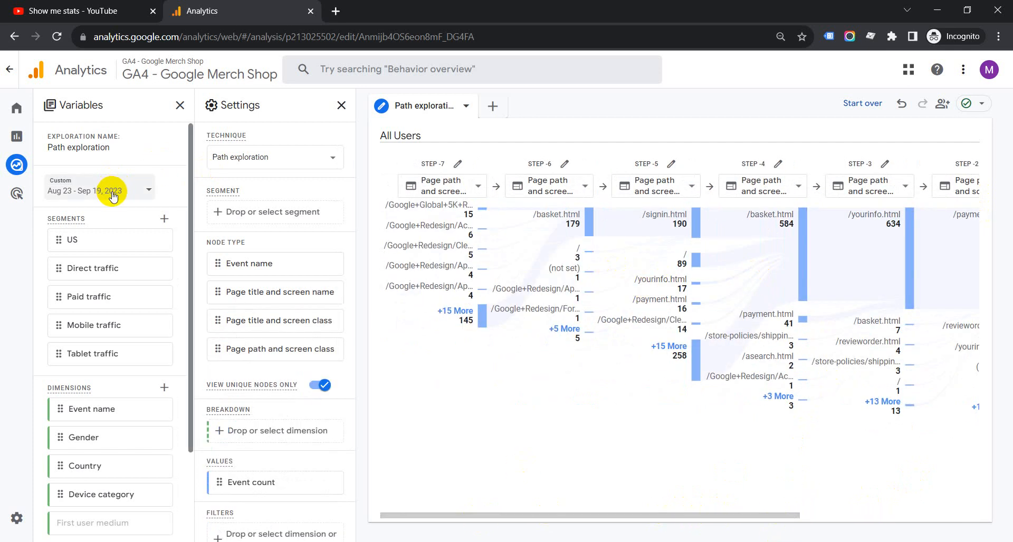
# - Set the exploration date range to September 1, 2023 only, yielding 34 purchases
pyautogui.click(100, 190)
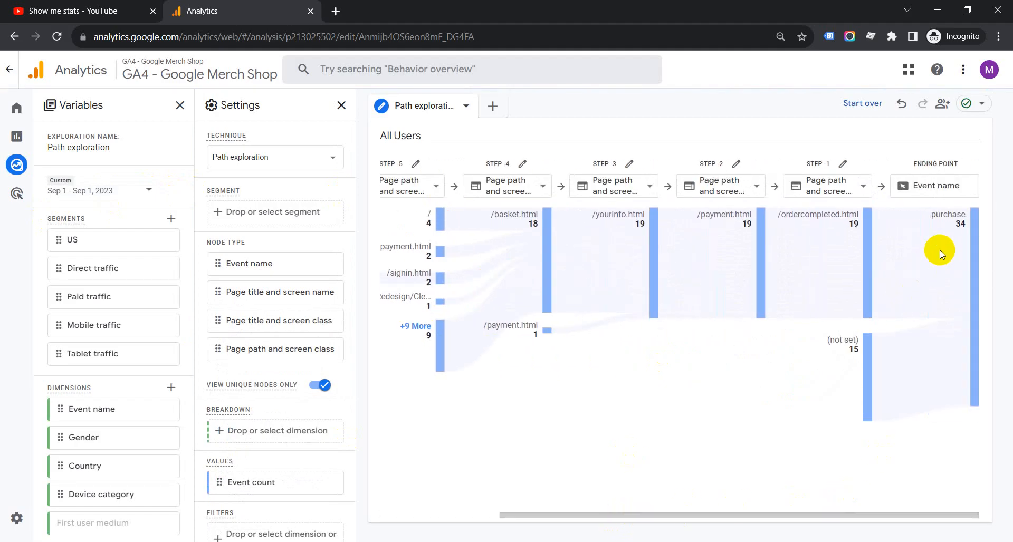
pyautogui.moveTo(852, 250)
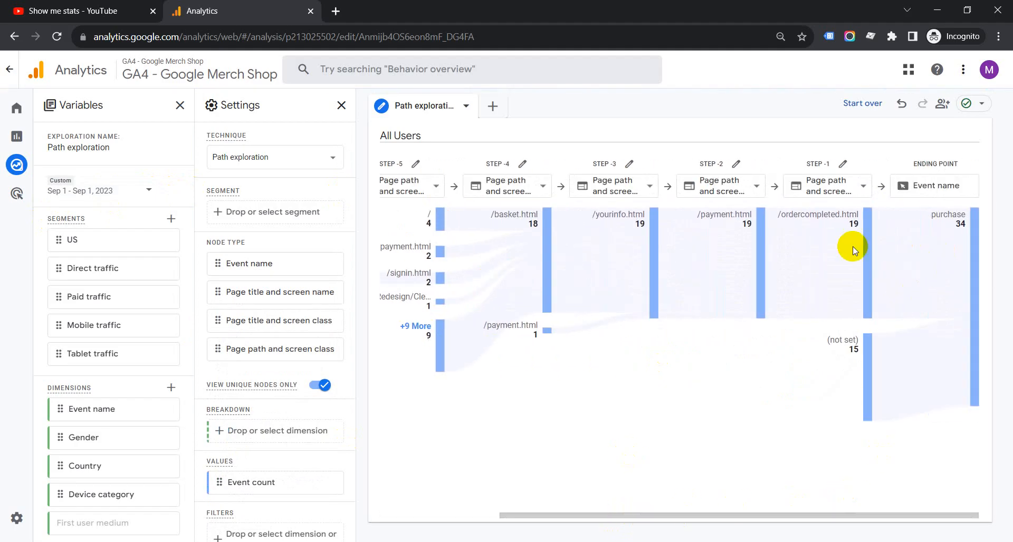
pyautogui.moveTo(573, 251)
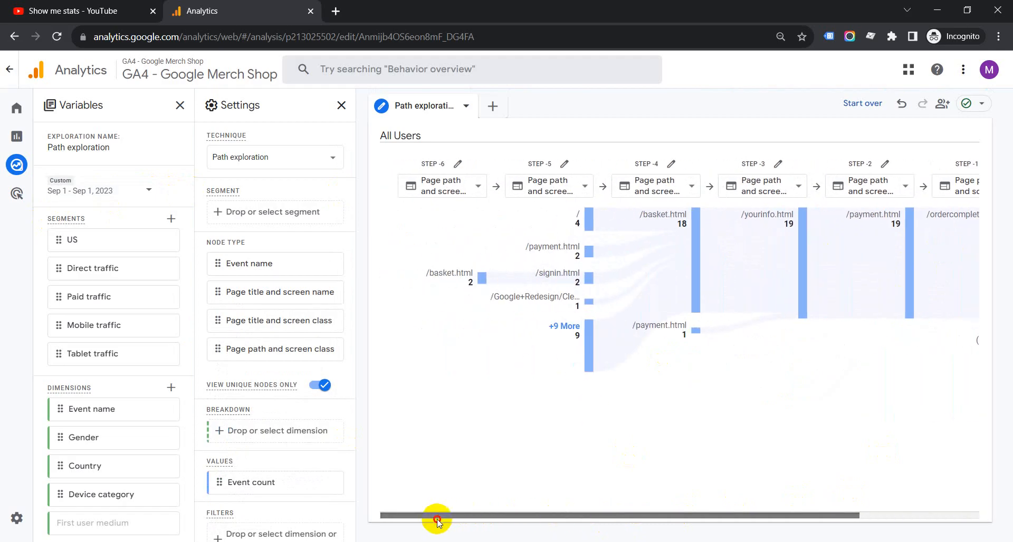
pyautogui.moveTo(584, 219)
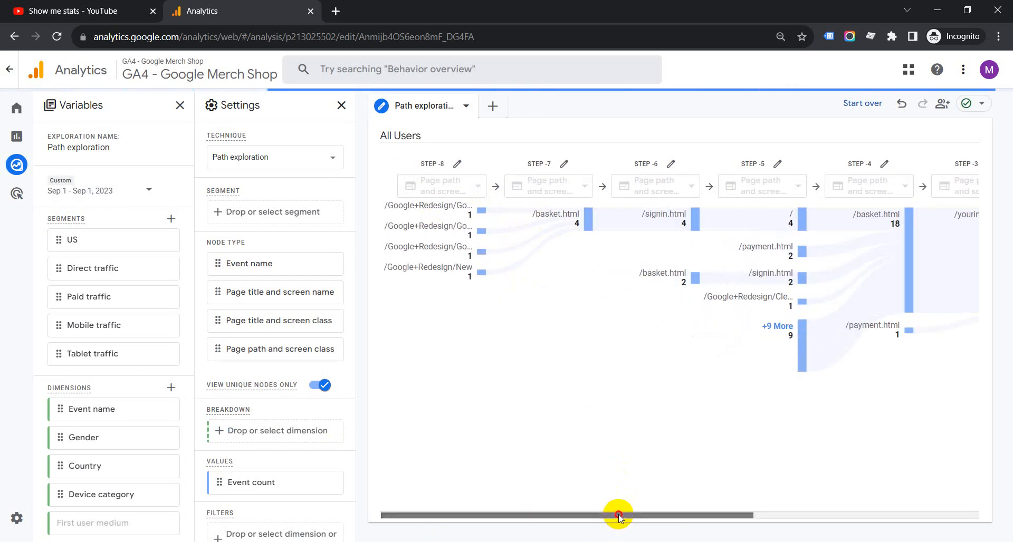
pyautogui.moveTo(616, 514); pyautogui.dragTo(624, 520)
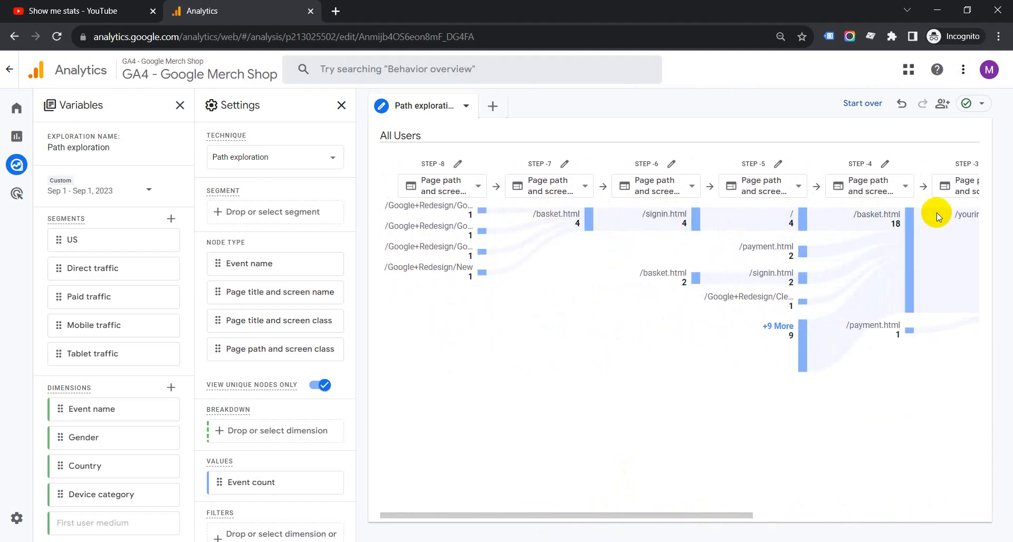
pyautogui.moveTo(477, 232)
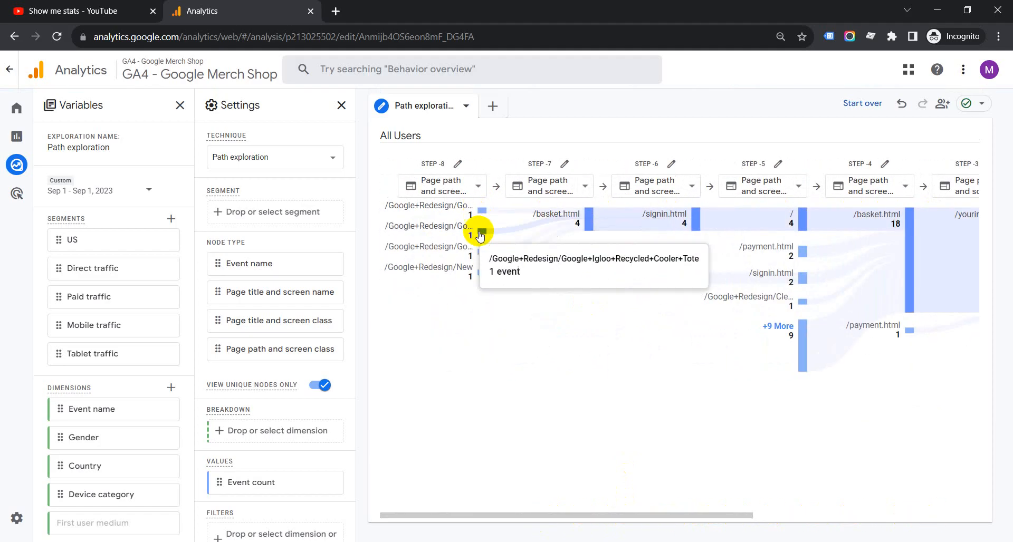
pyautogui.moveTo(473, 214)
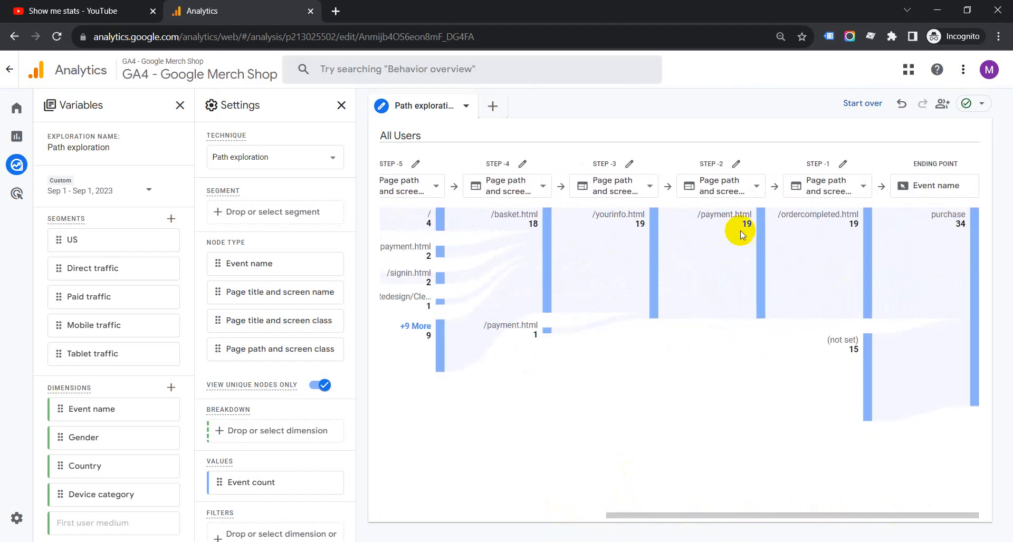
pyautogui.moveTo(946, 287)
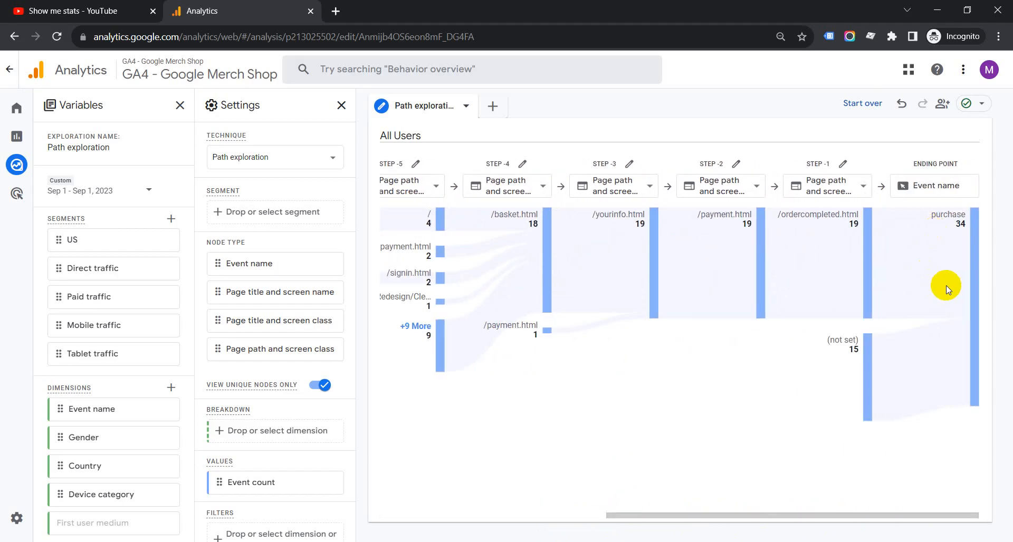
pyautogui.moveTo(947, 217)
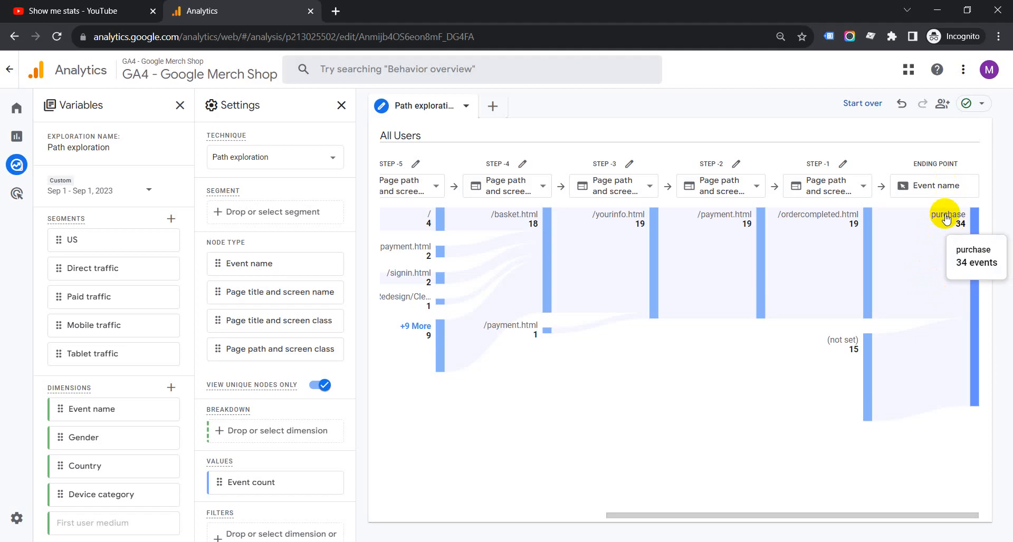
pyautogui.moveTo(858, 191)
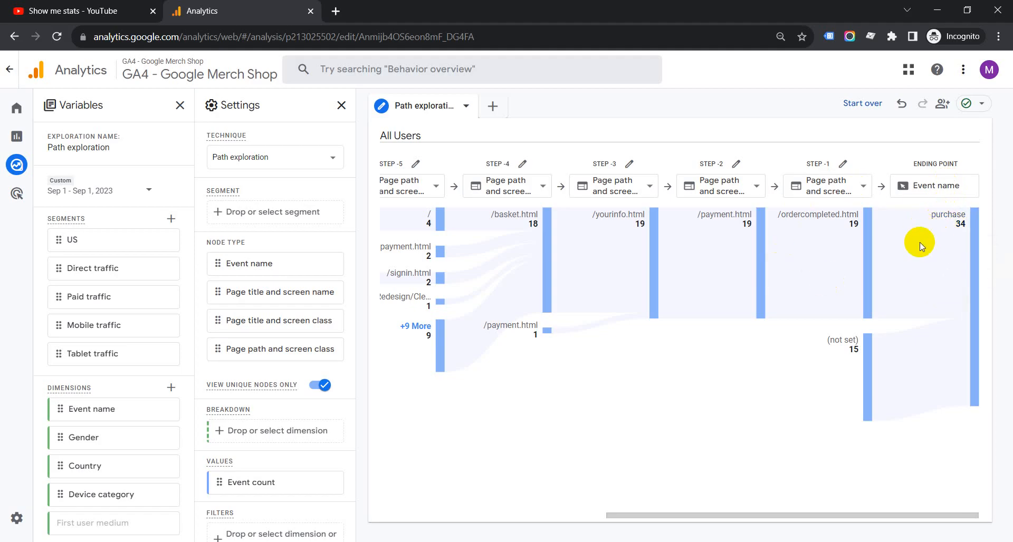
pyautogui.moveTo(949, 219)
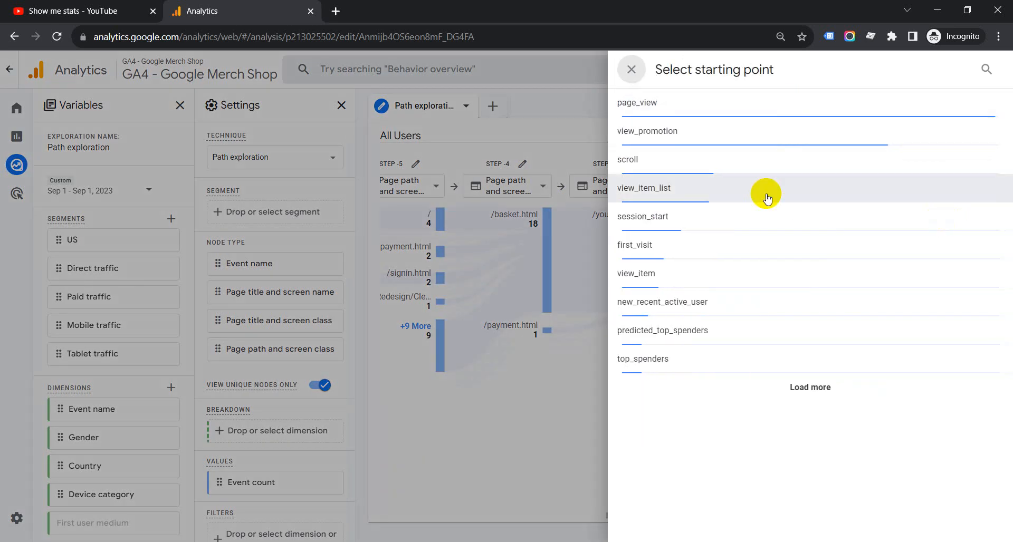
pyautogui.moveTo(786, 285)
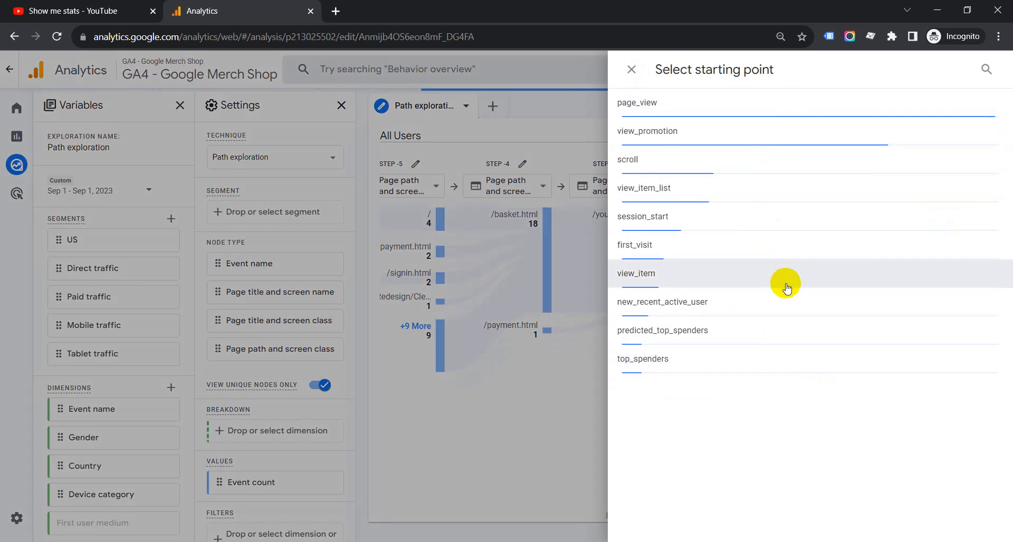
pyautogui.scroll(-3)
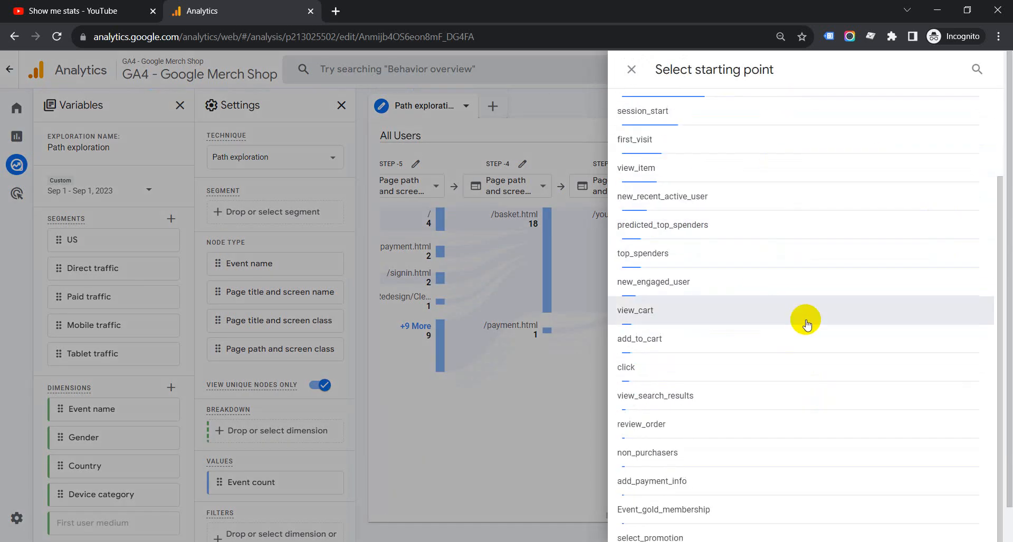
pyautogui.moveTo(794, 323)
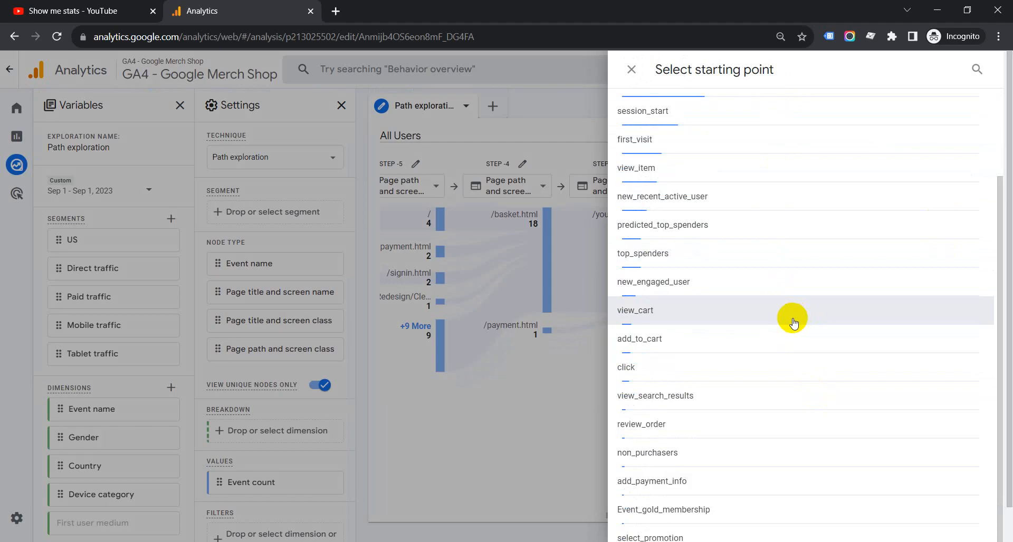
pyautogui.moveTo(801, 286)
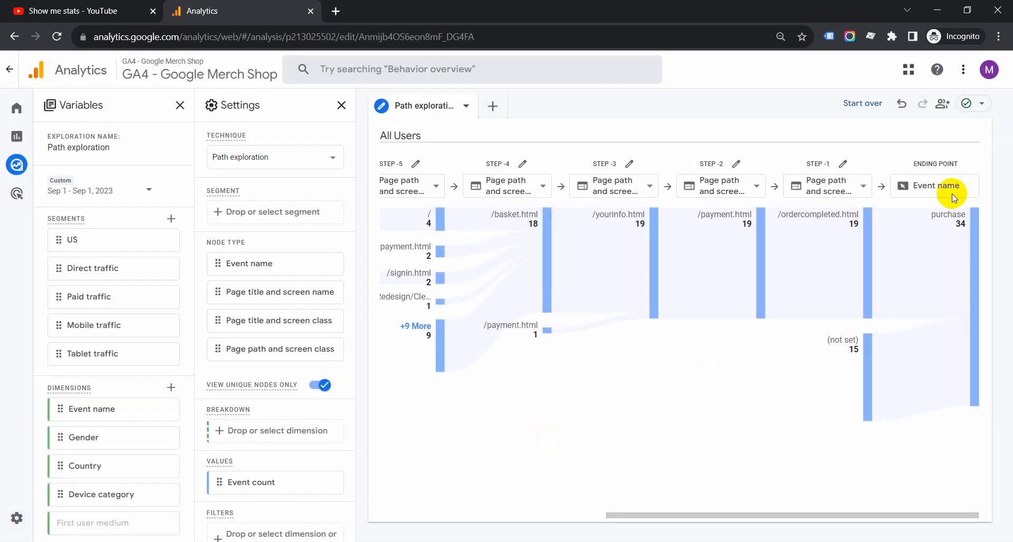
pyautogui.moveTo(515, 342)
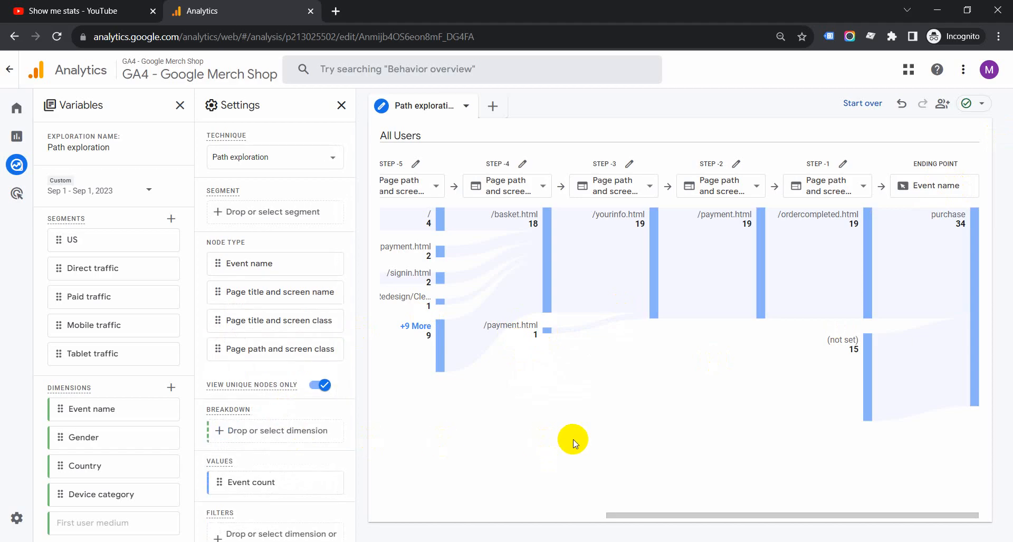
pyautogui.moveTo(624, 523)
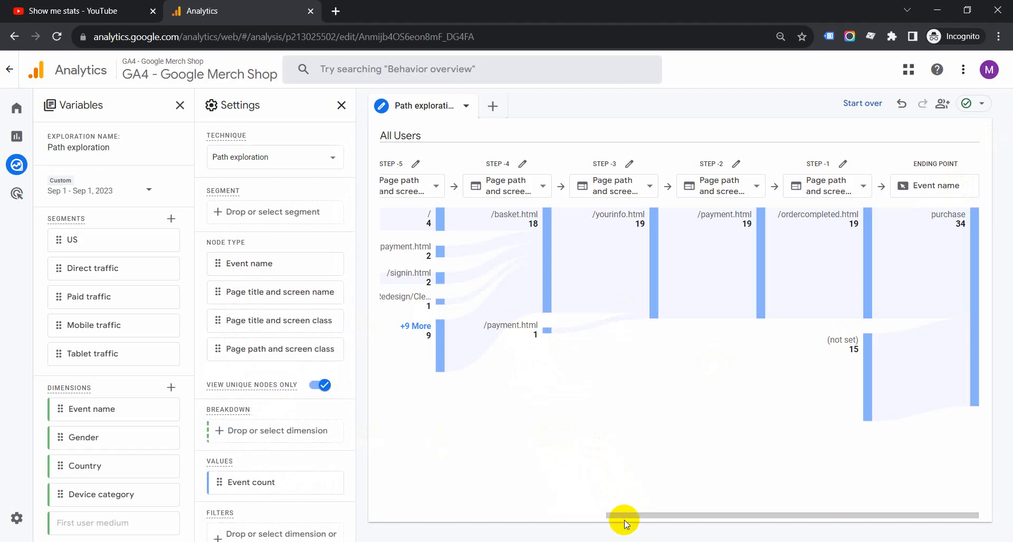